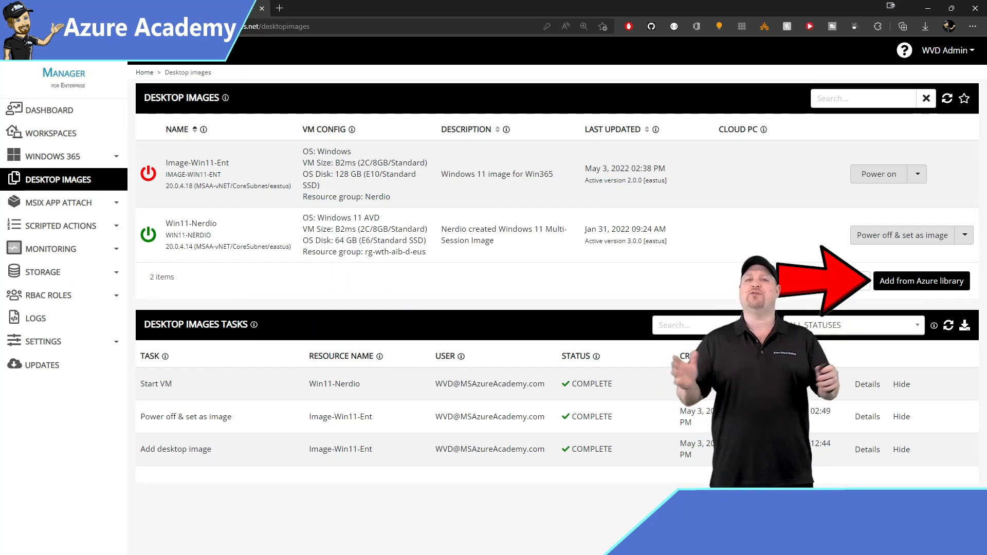
Start adding a desktop image from the Azure library on the Desktop Images page
click(922, 281)
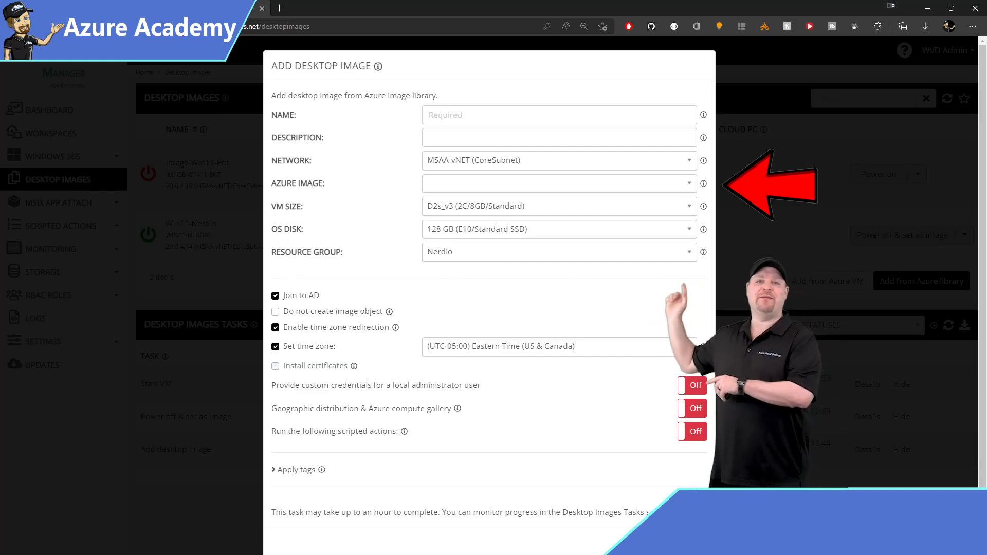
Enter Staging-Gen2VM details: Windows 10 Gen2 image, B2ms size, no AD join, custom admin credentials
click(558, 183)
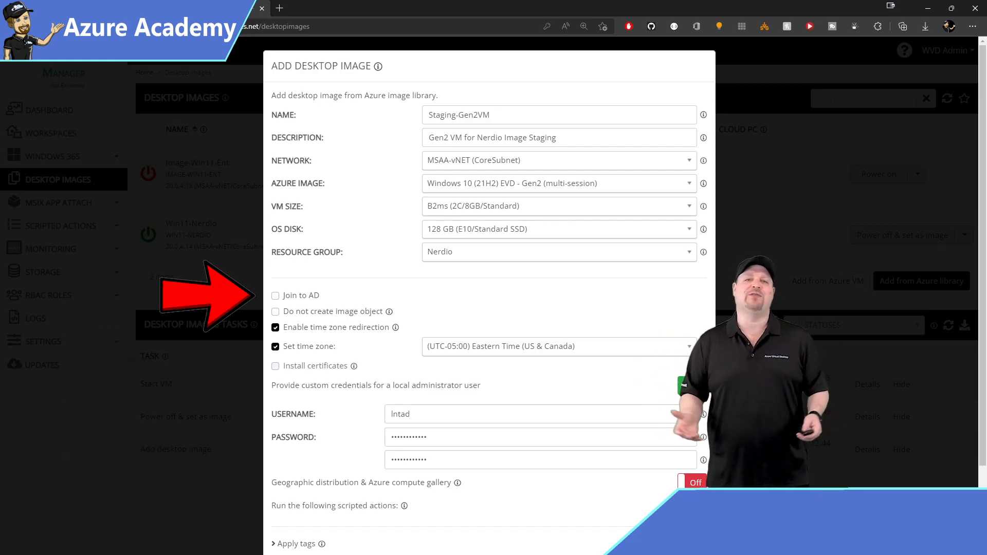
scroll(down, 3)
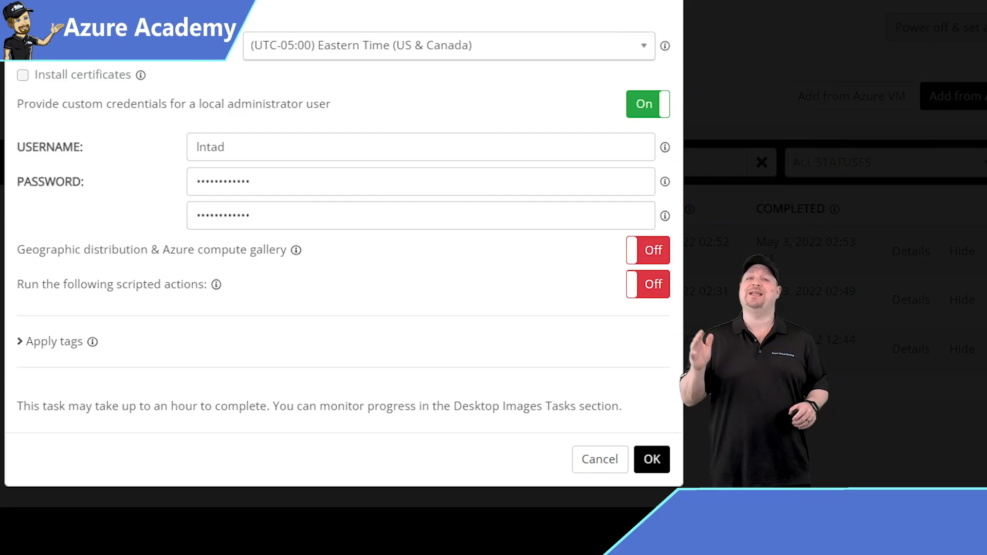
Enable scripted actions and search for 'install' scripts to run during image creation
click(647, 284)
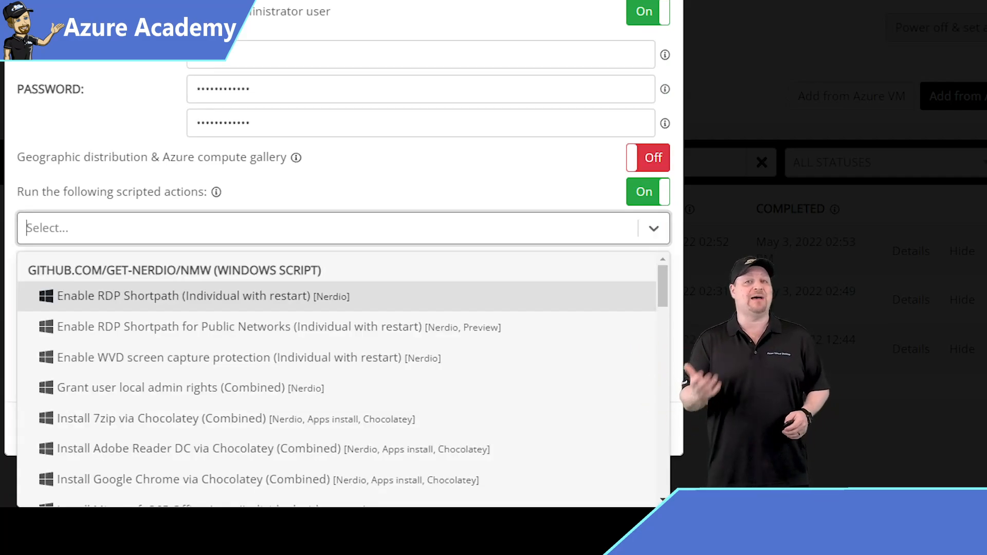
text(install)
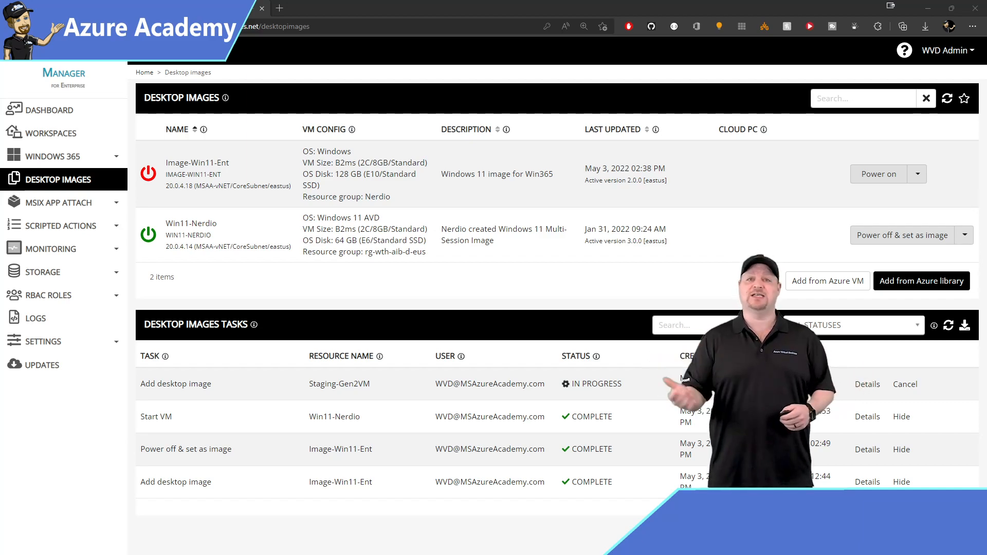
Run the 7zip and Remote Display Analyzer install scripts on the Win11-Nerdio image now
click(963, 234)
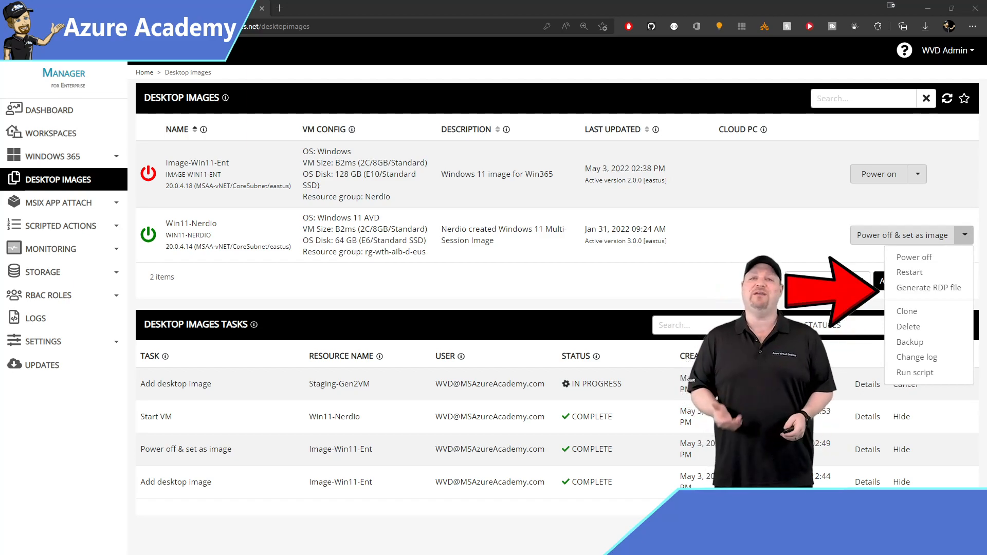
click(928, 288)
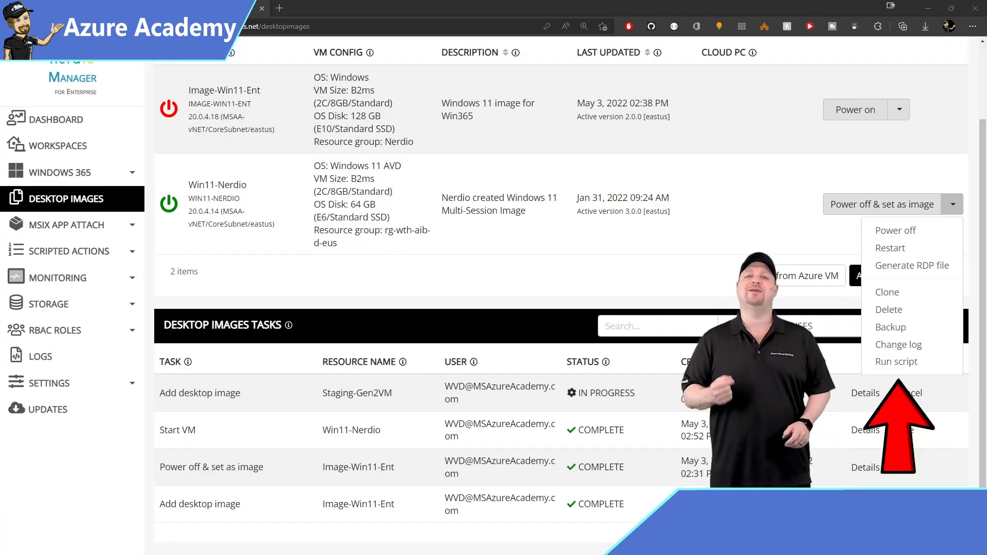
click(896, 360)
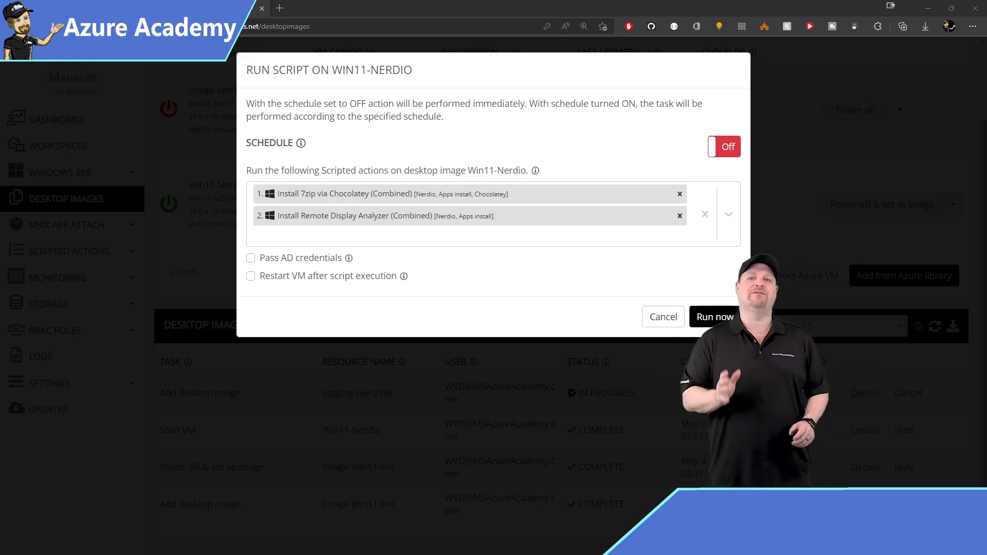
click(715, 317)
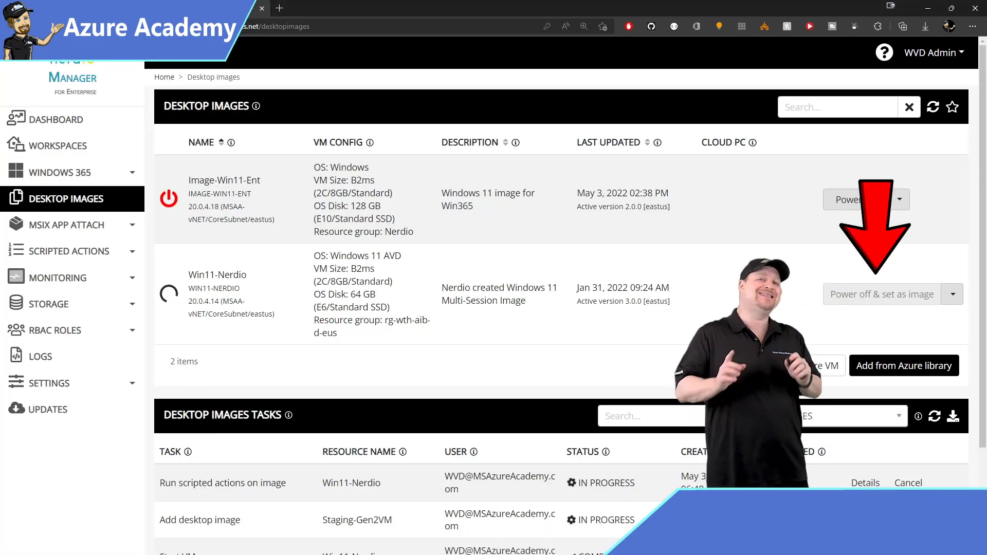
click(881, 294)
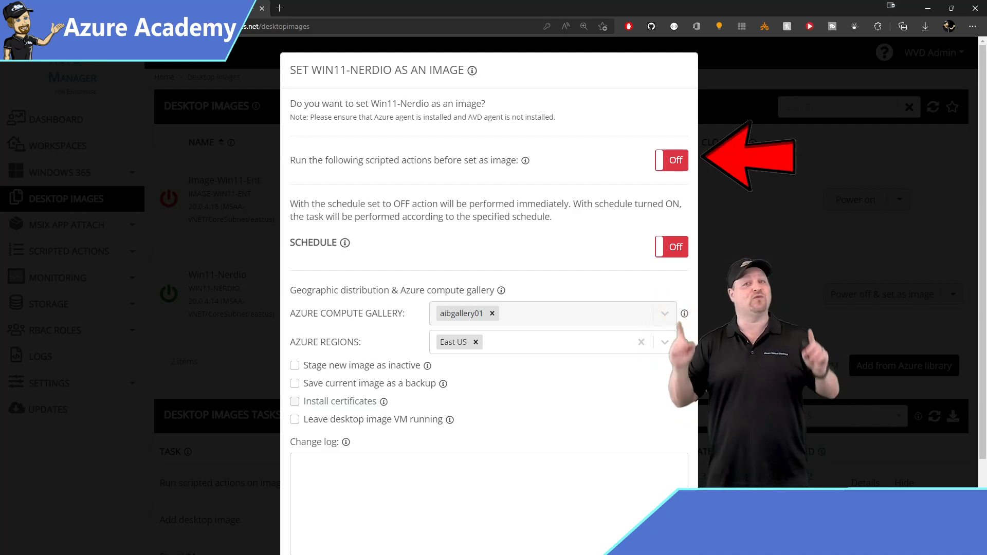
Turn on scheduling for the Win11-Nerdio image capture, targeting gallery aibgallery01 in East US
click(670, 245)
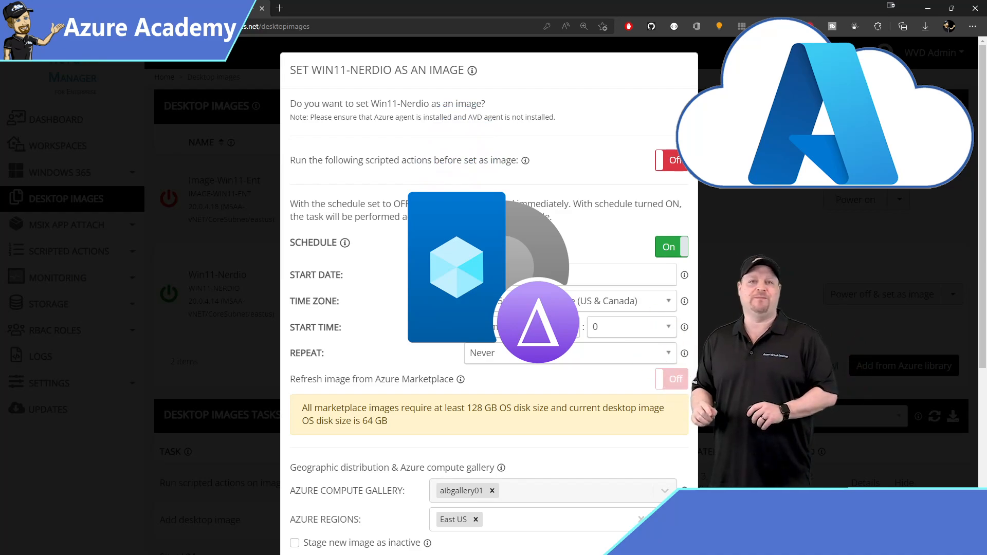
scroll(down, 3)
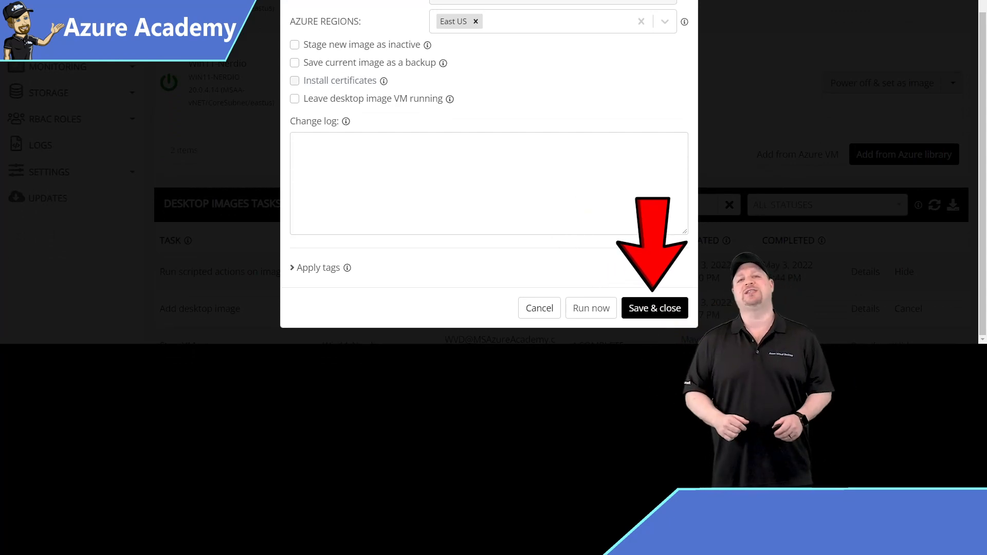
Save the scheduled image task and start adding new hosts to the Nerdio-Dynamic pool
click(654, 308)
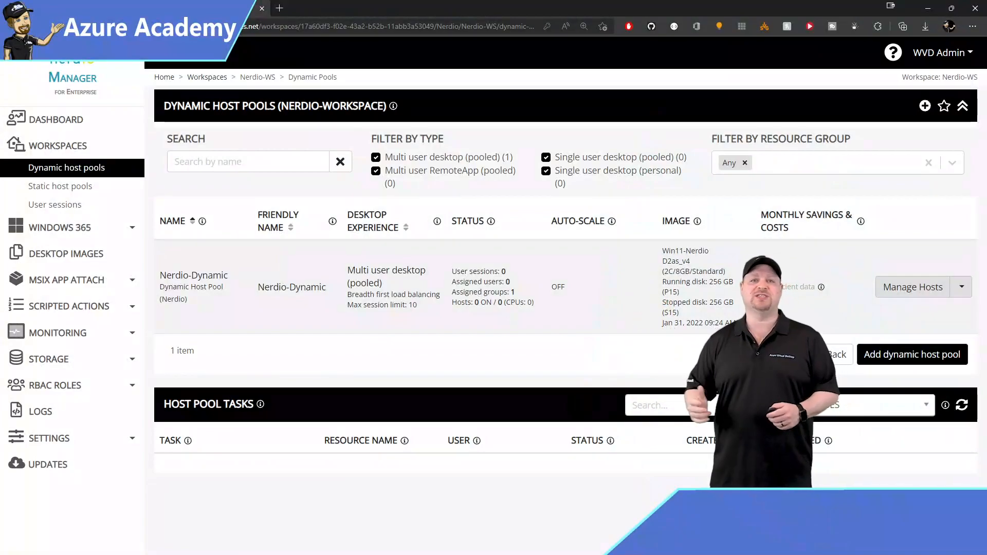
scroll(down, 3)
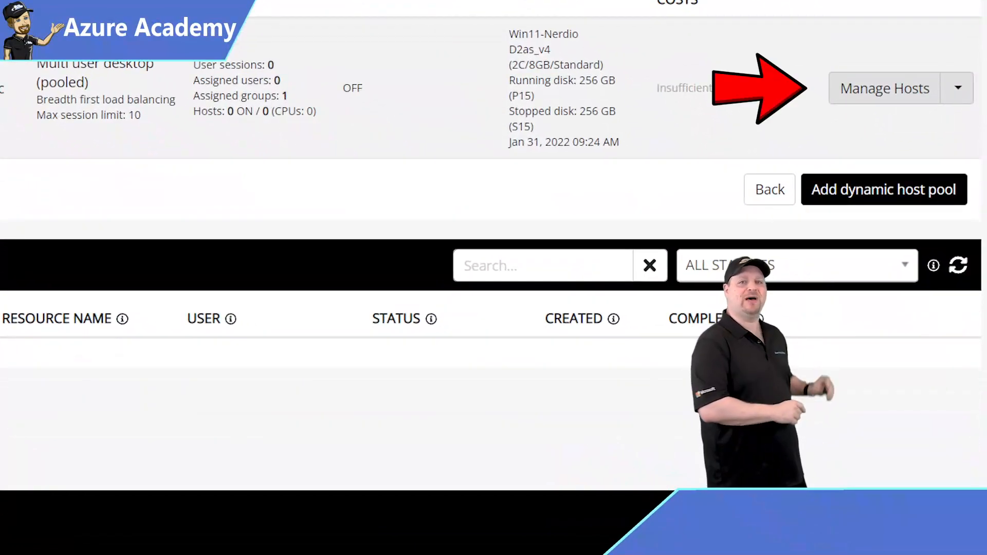
click(958, 88)
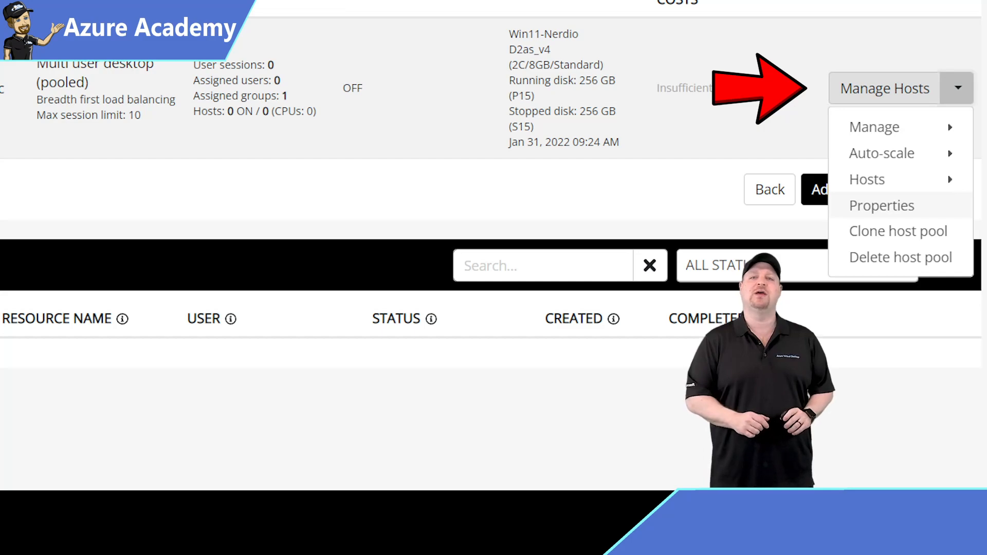
click(867, 179)
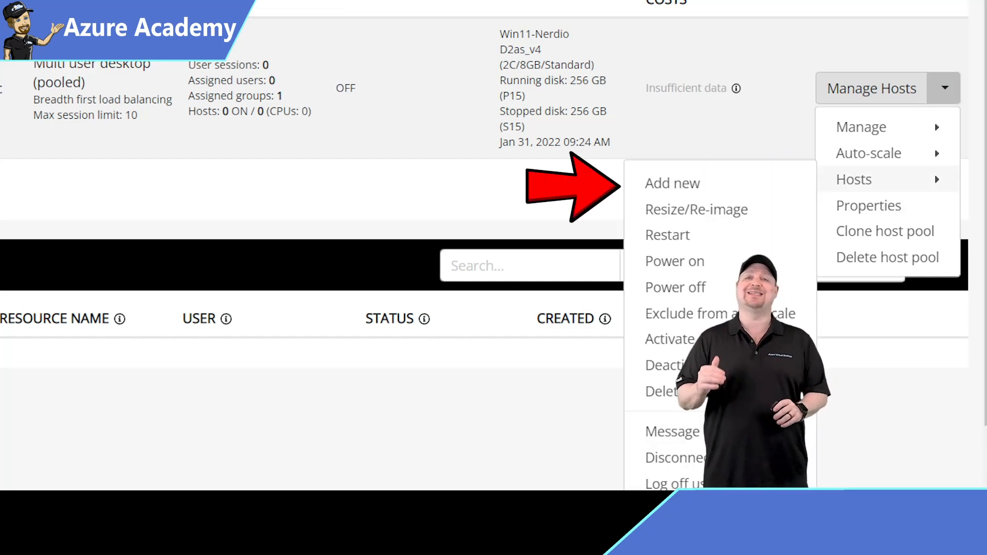
click(672, 183)
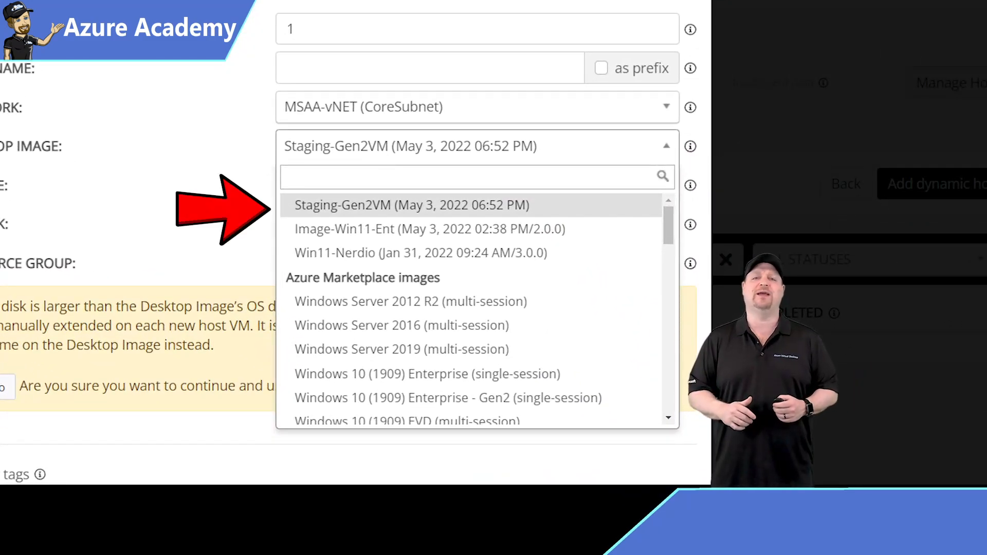
Choose Staging-Gen2VM for the new hosts and review: 2 hosts, B2ms, 128 GB disk, groups of 2
click(412, 204)
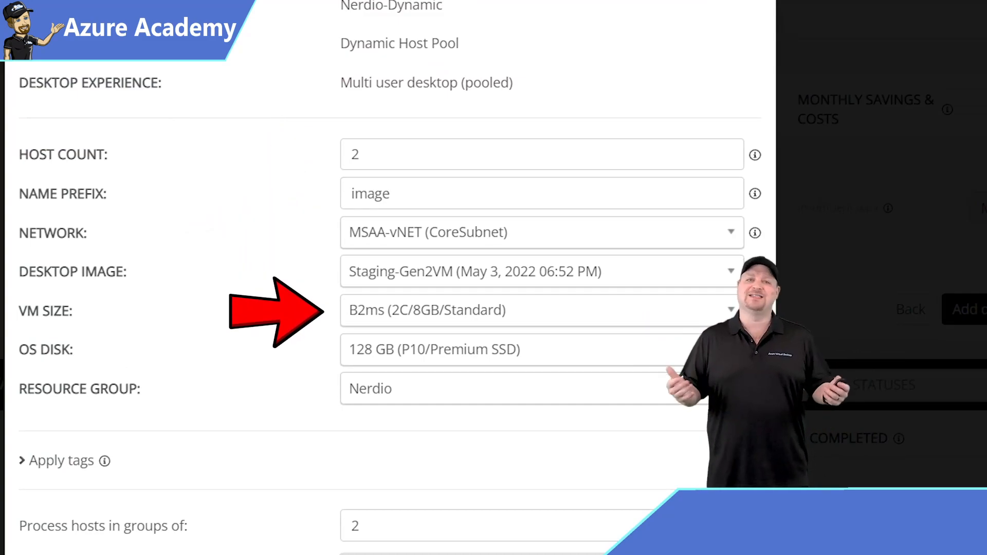
scroll(down, 3)
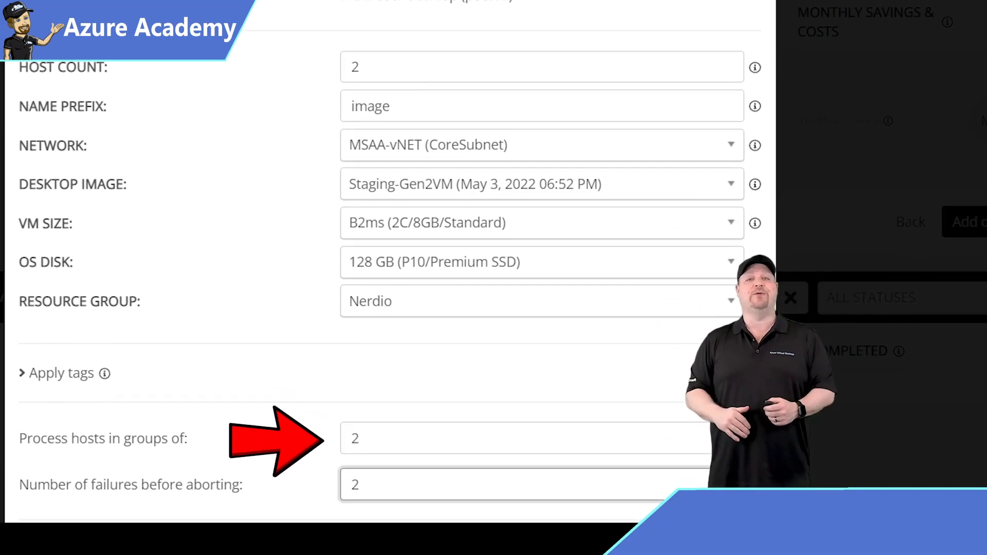
scroll(down, 3)
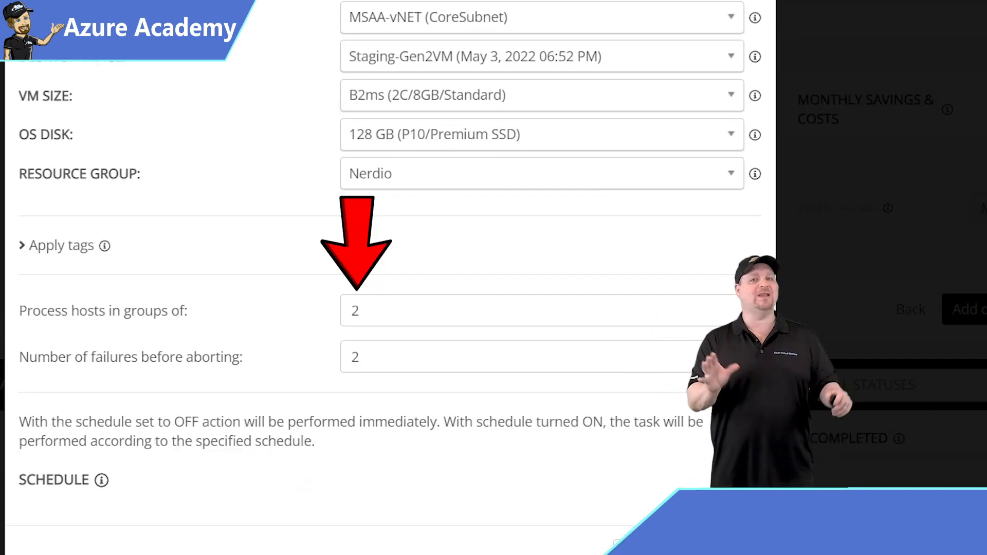
scroll(up, 3)
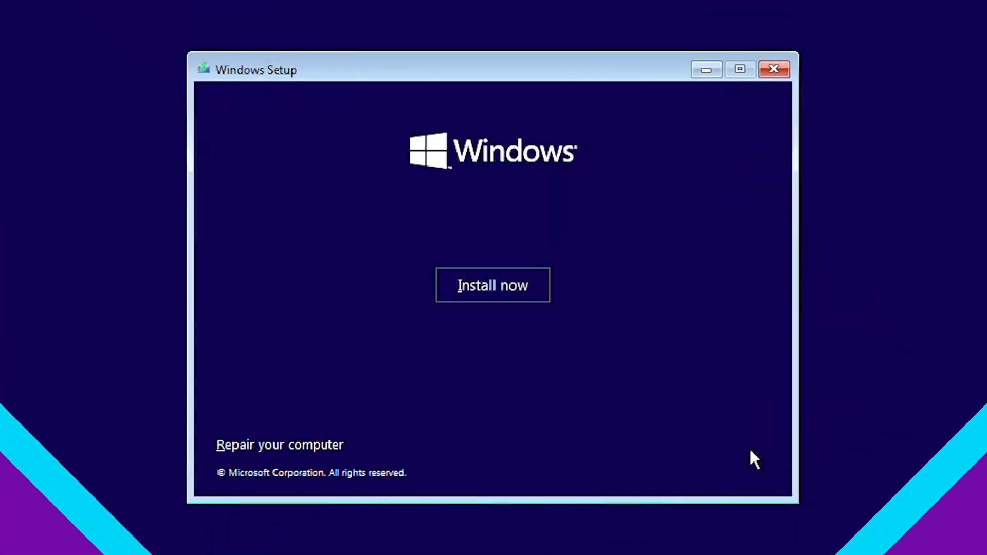
Install Windows, accepting the Microsoft licence terms, and continue setup
click(493, 285)
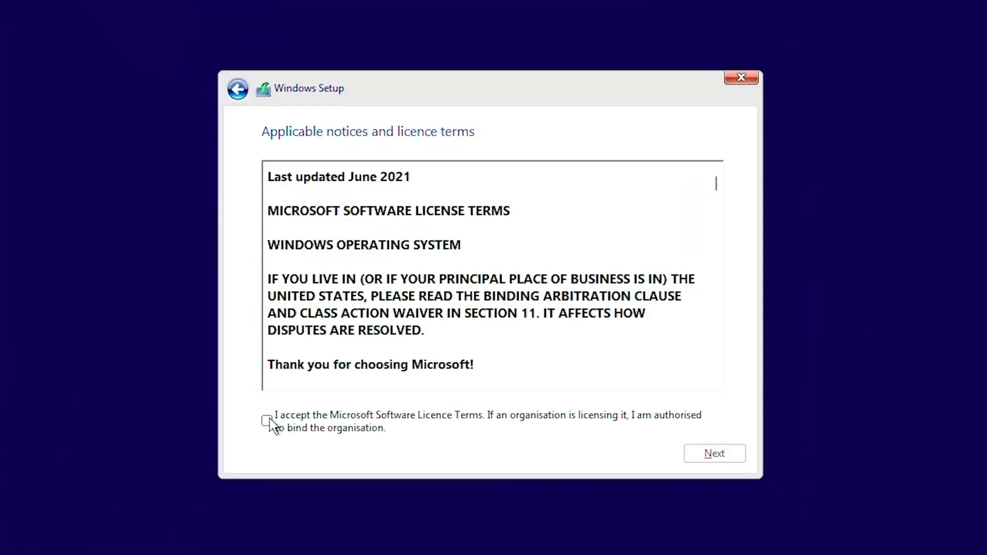
click(713, 454)
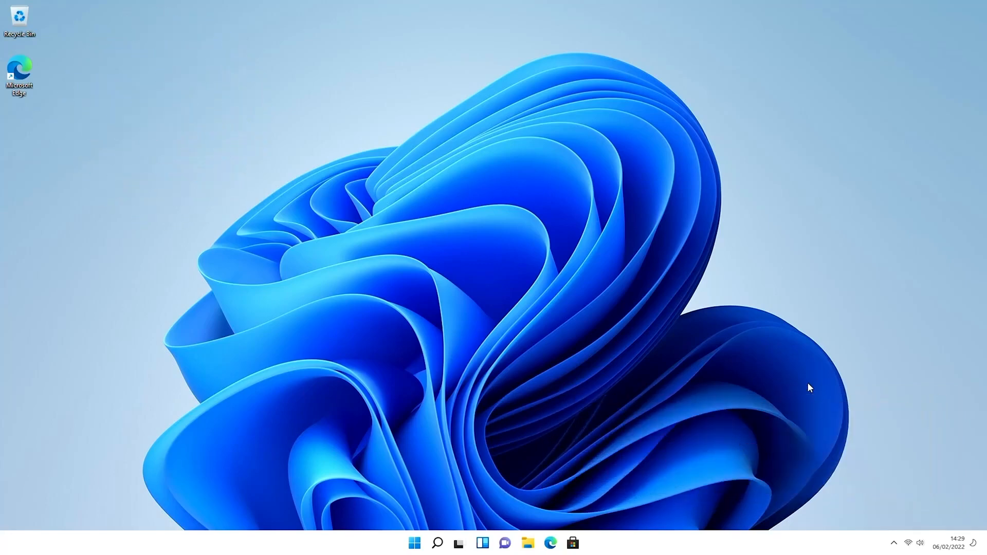
click(550, 543)
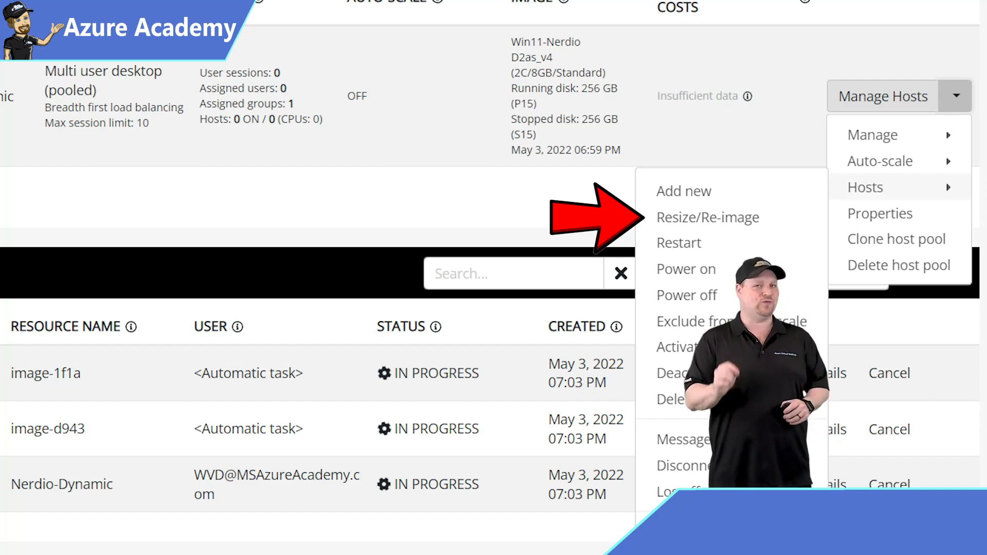
Set the pool's resize/re-image to the Windows 11 AVD + Office ProPlus Gen2 image with drain mode
click(708, 217)
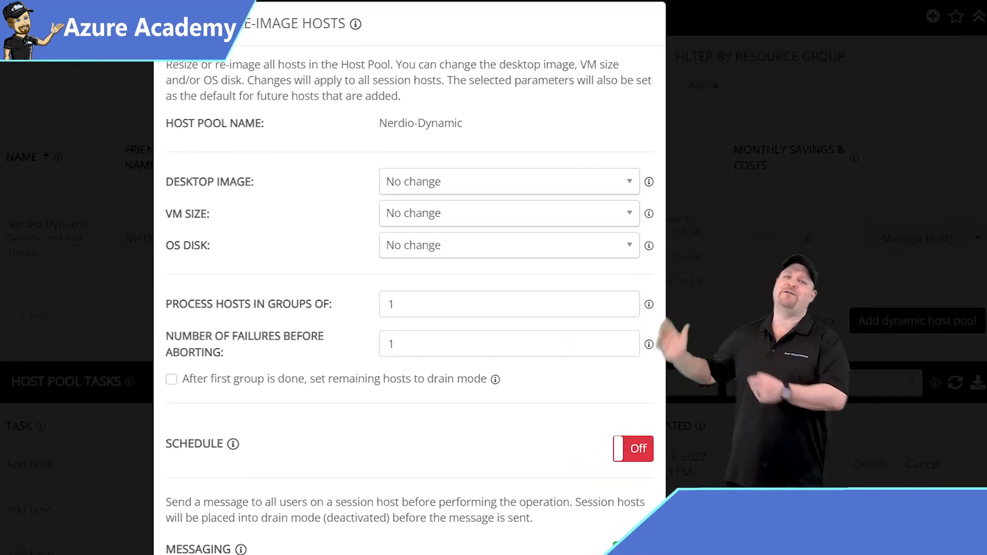
click(507, 181)
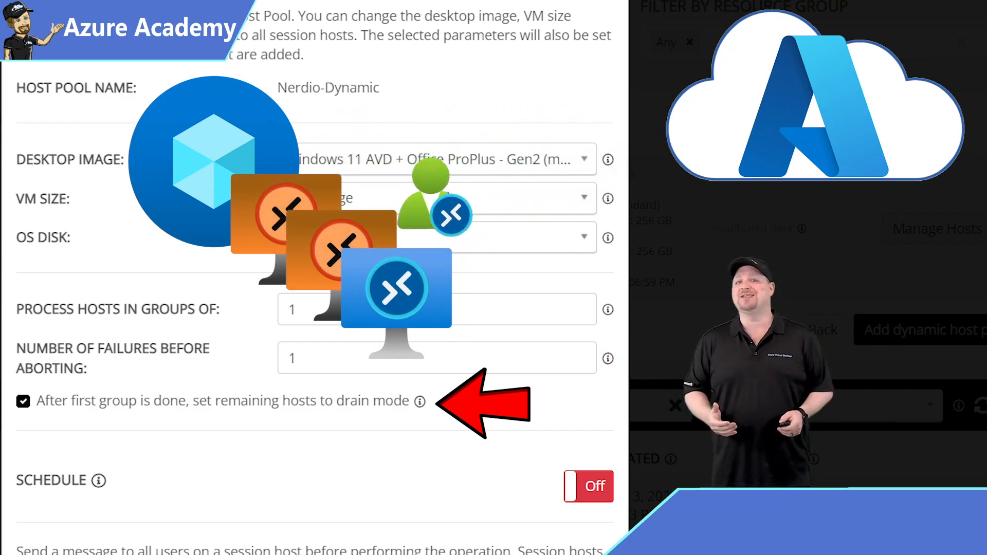
scroll(down, 3)
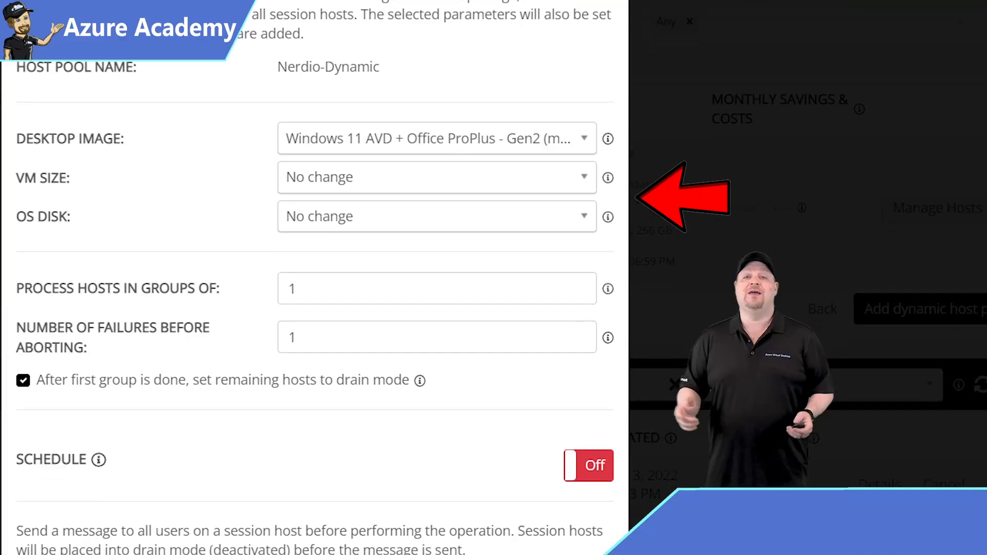
Schedule the re-image weekly on Saturday at 12 a.m. Eastern starting 05/14/2022
scroll(down, 3)
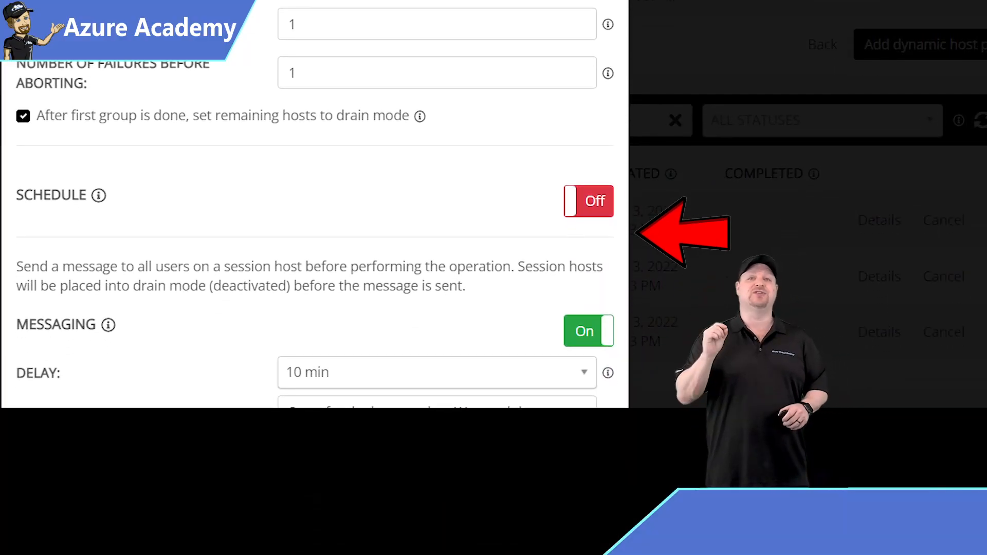
click(587, 201)
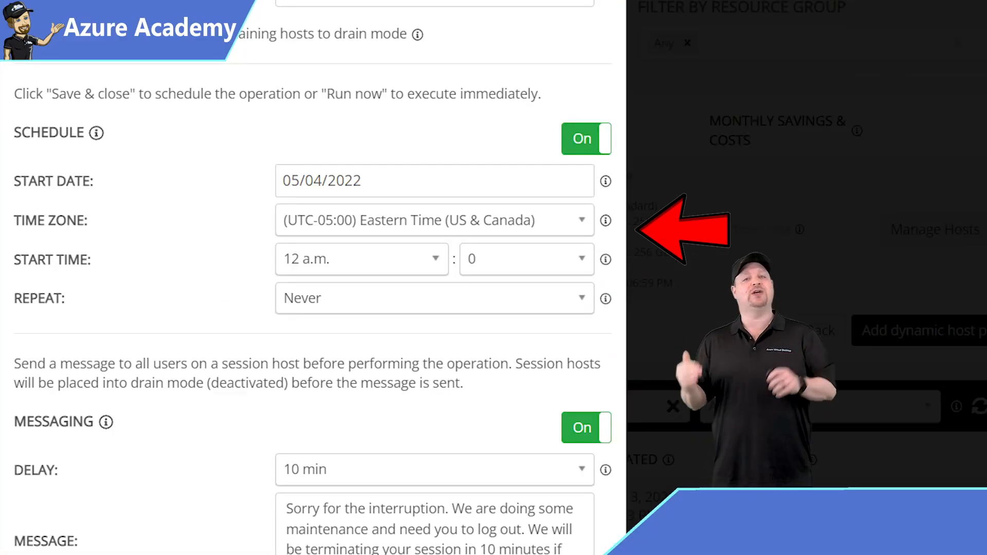
click(434, 298)
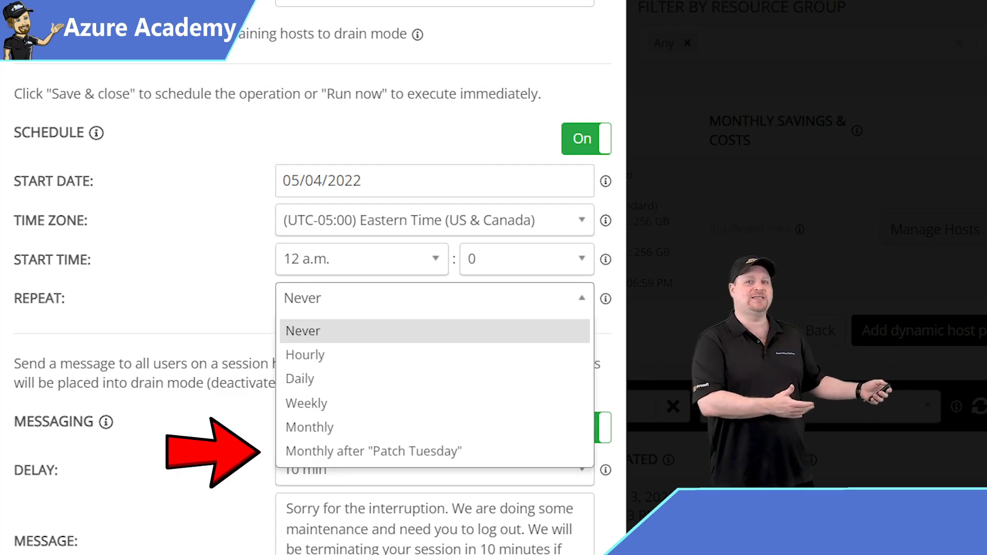
click(307, 403)
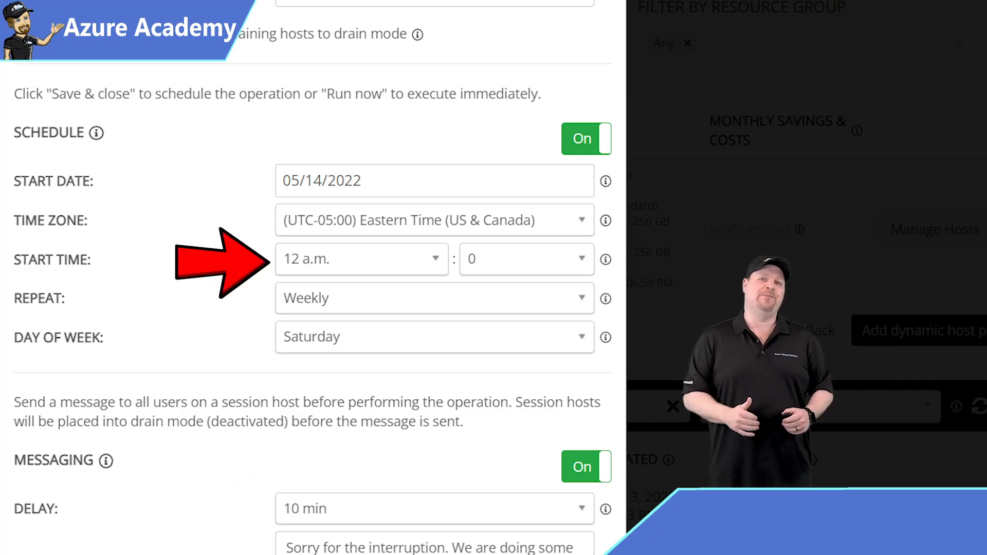